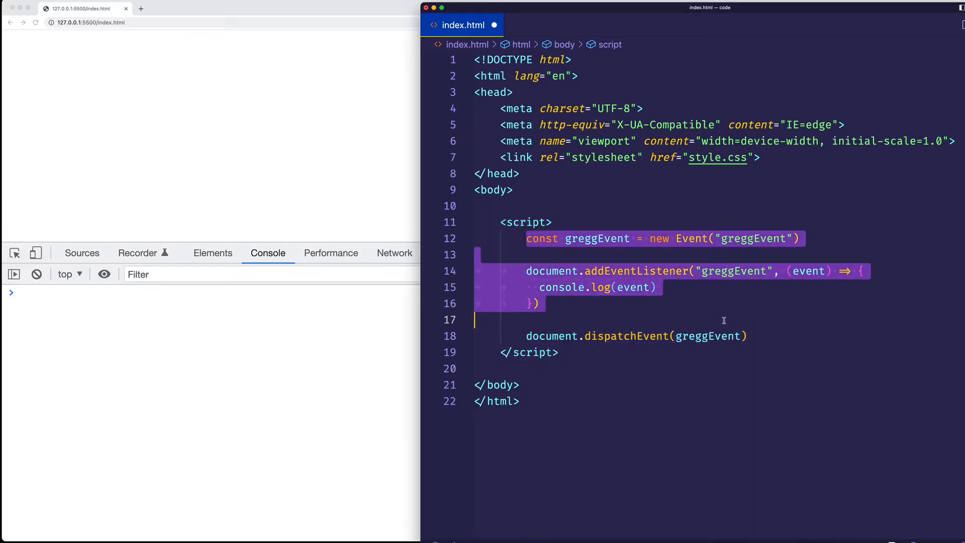
Clear the selection over the greggEvent dispatch code in index.html.
click(747, 335)
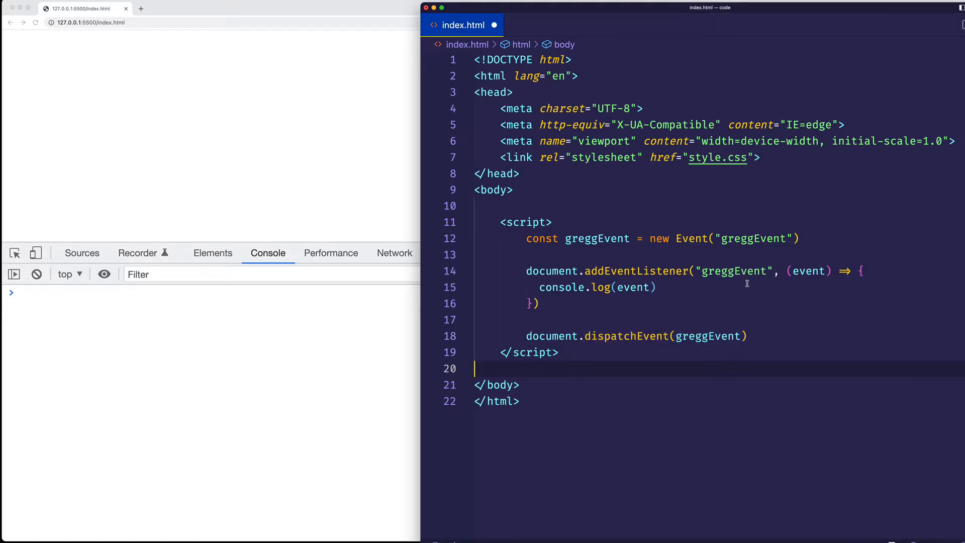
mouse_move(403, 342)
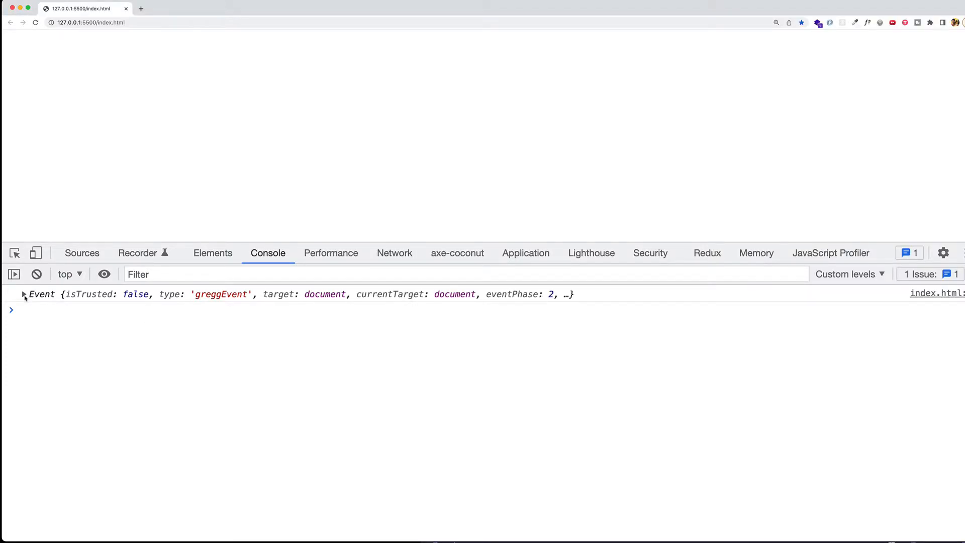
Expand the logged greggEvent to show isTrusted, bubbles, target and type.
click(22, 296)
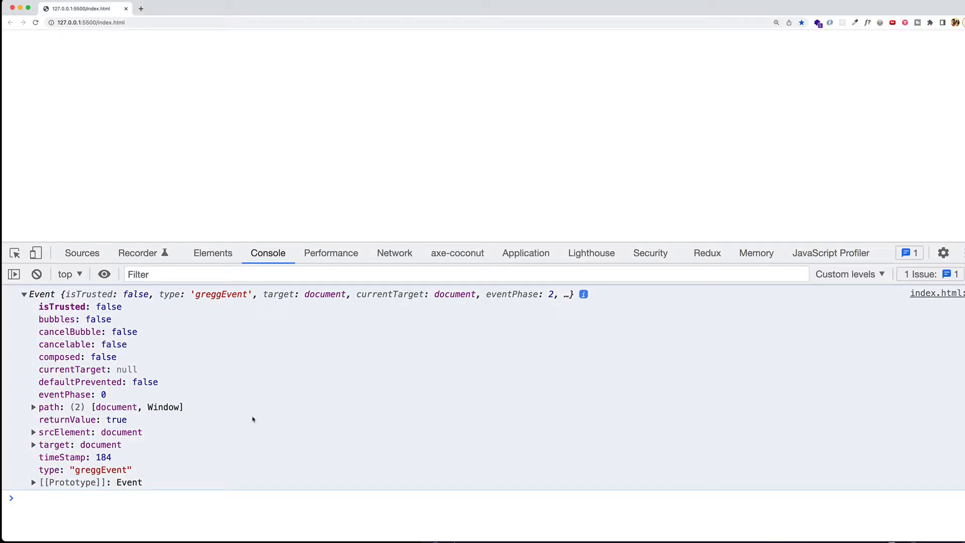
mouse_move(179, 403)
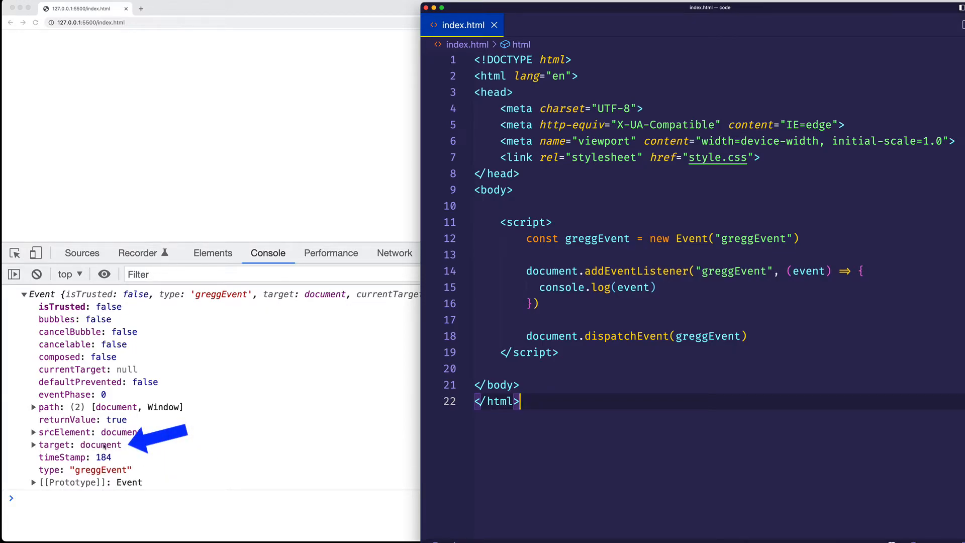
Change the greggEvent constructor from Event to CustomEvent and highlight the new name.
click(675, 239)
text(Custo)
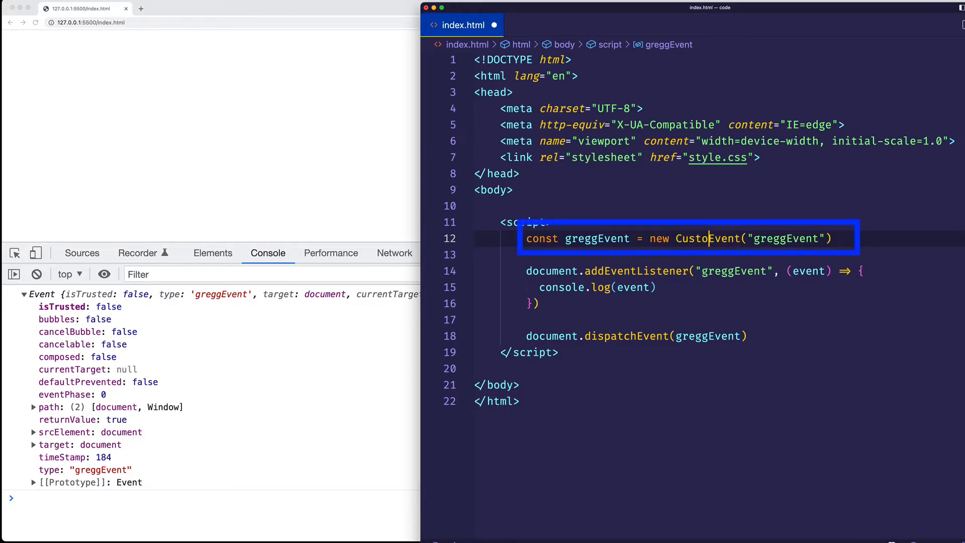
text(m)
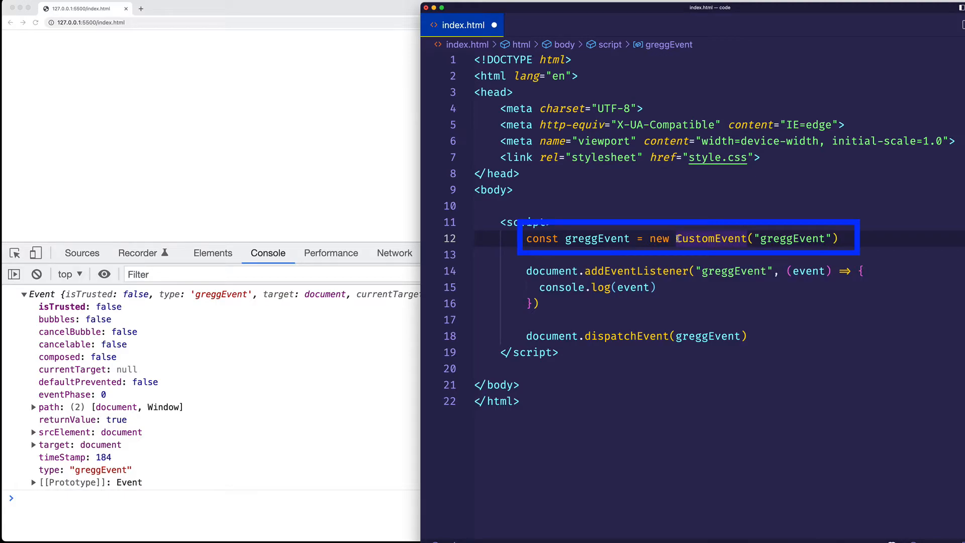
double_click(710, 238)
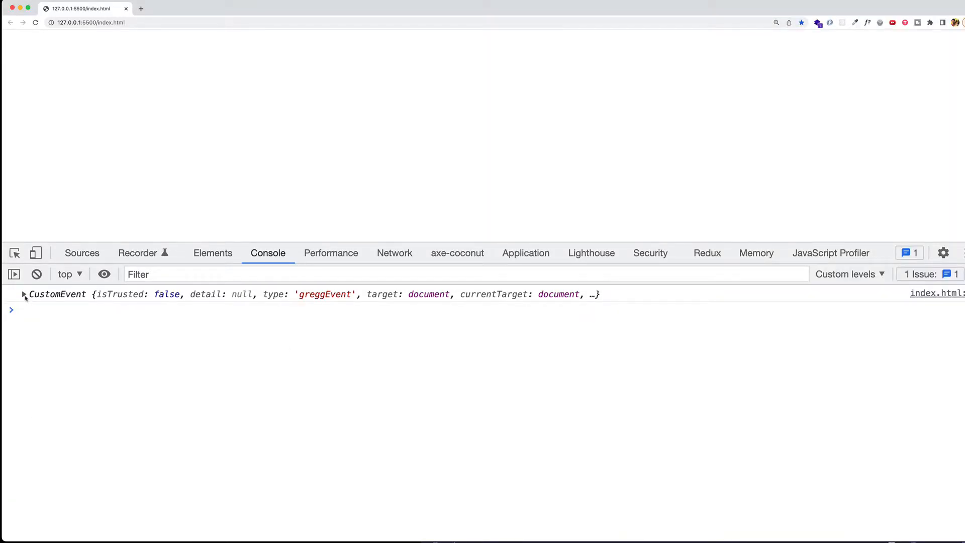
Expand the logged CustomEvent, highlight its null detail, and start an options object.
click(23, 294)
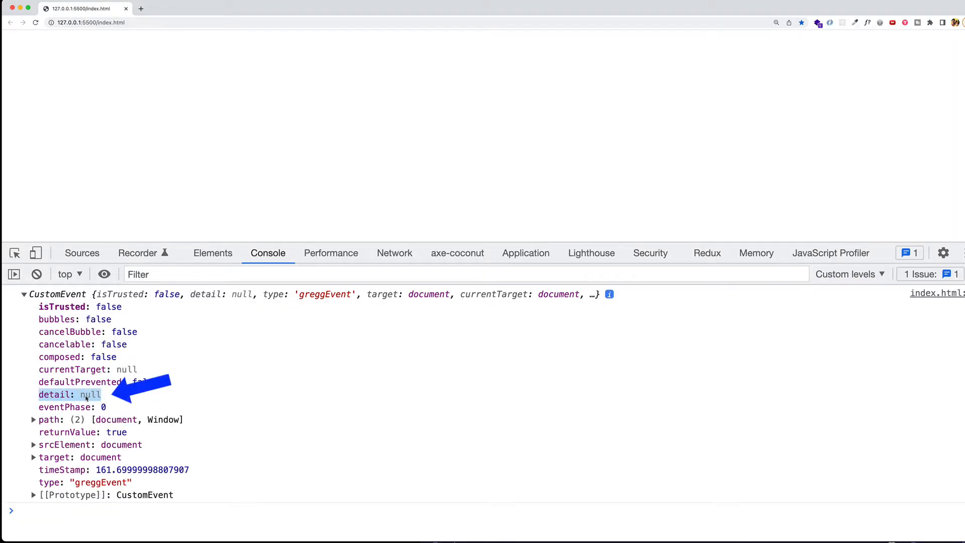
double_click(90, 394)
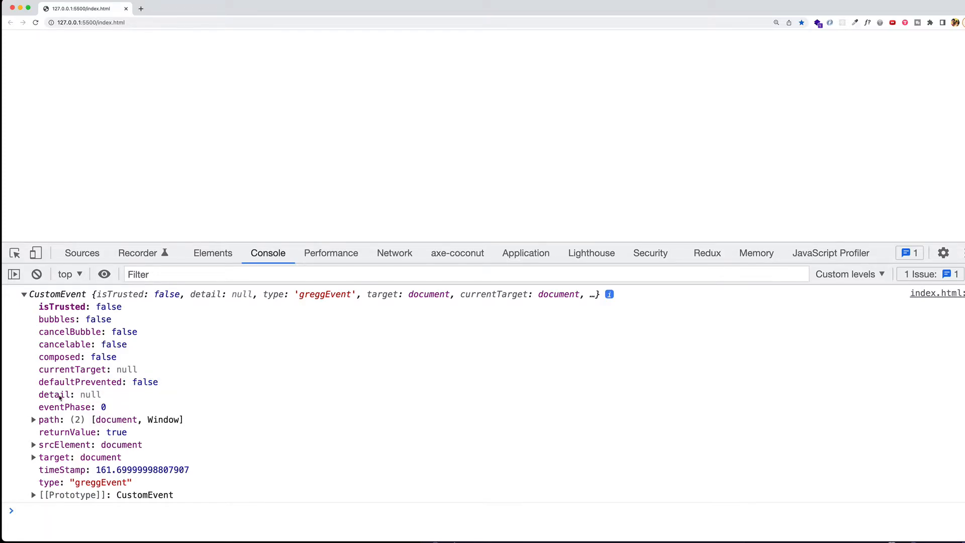
mouse_move(52, 403)
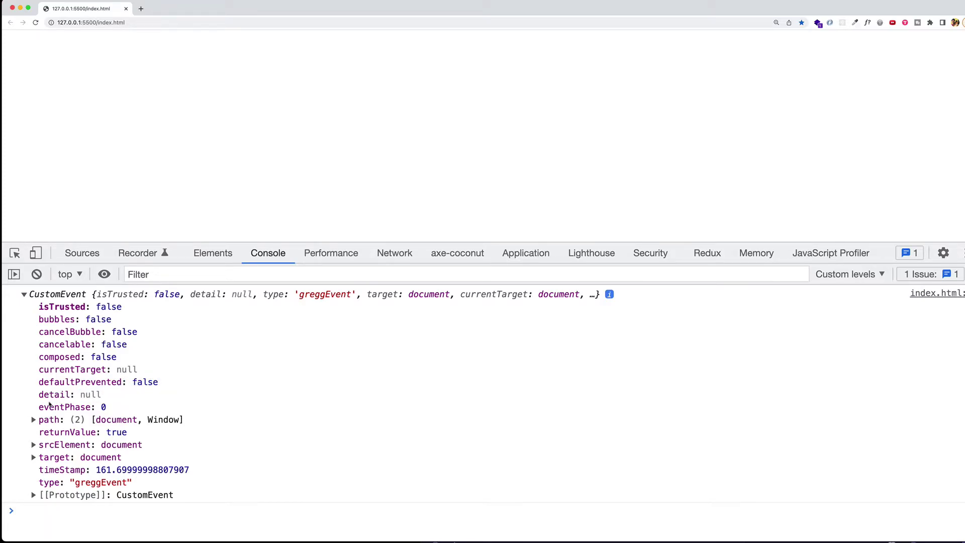
mouse_move(48, 403)
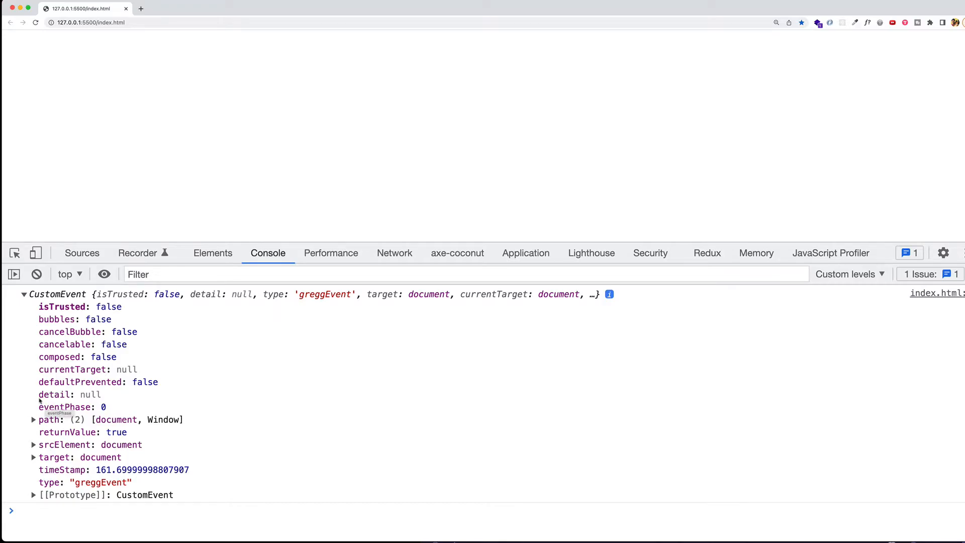
double_click(55, 394)
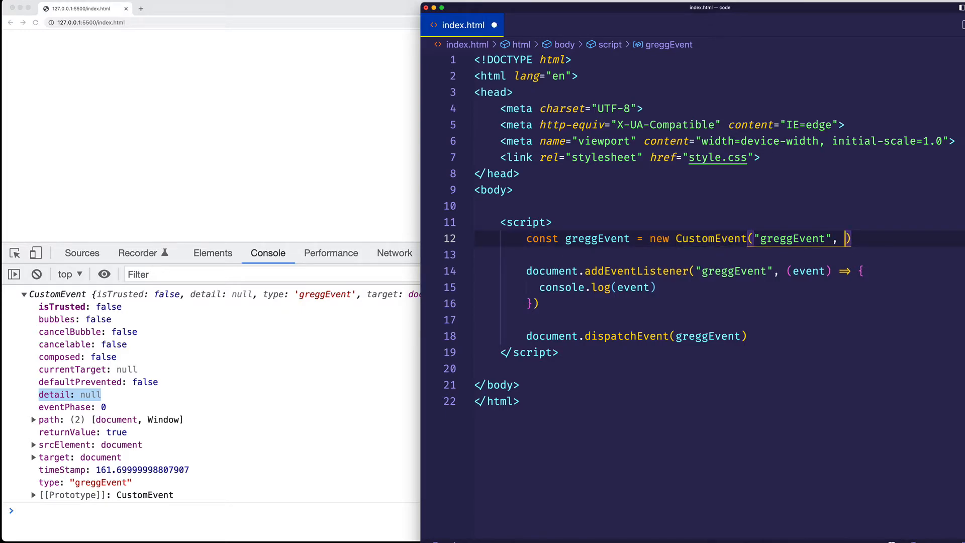
text({)
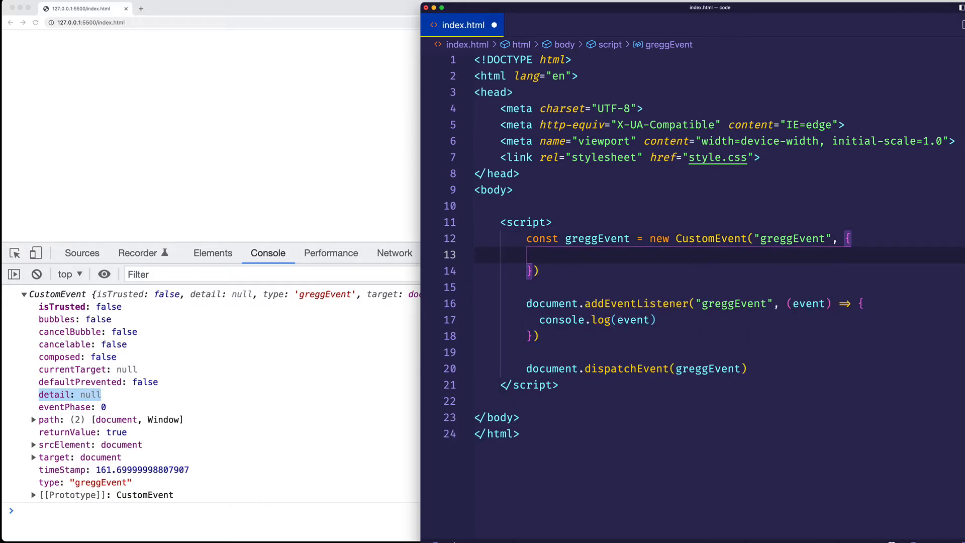
Set the CustomEvent options detail to "The Code Creative".
text(detail:)
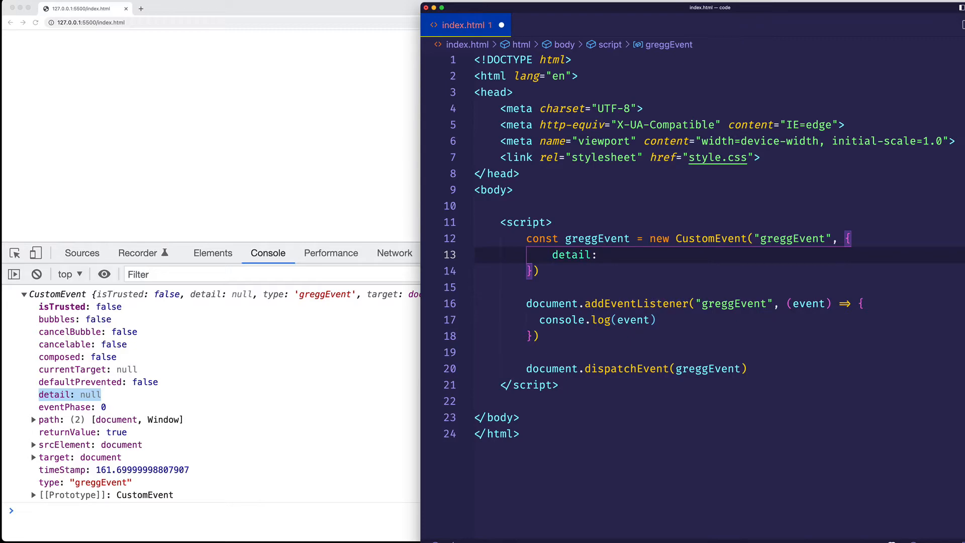
click(603, 254)
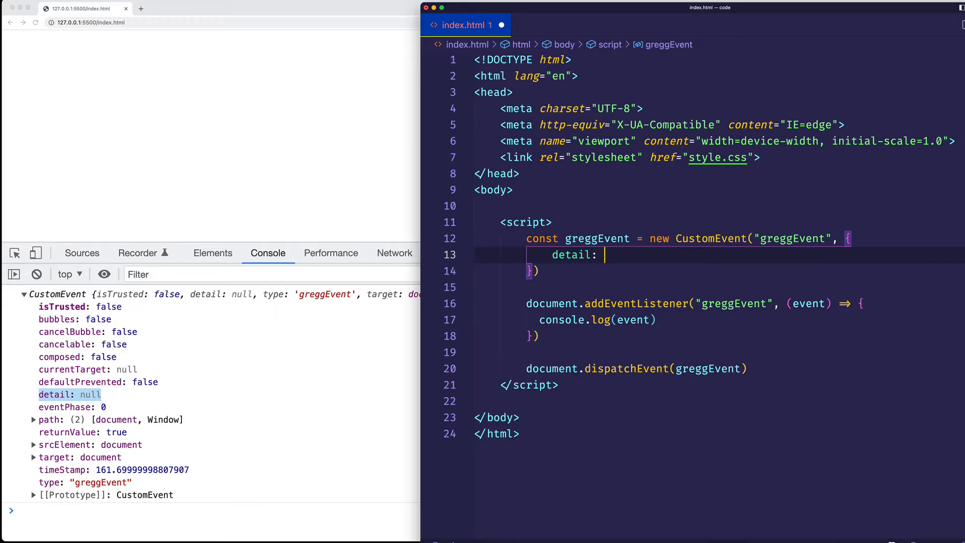
text("The Code")
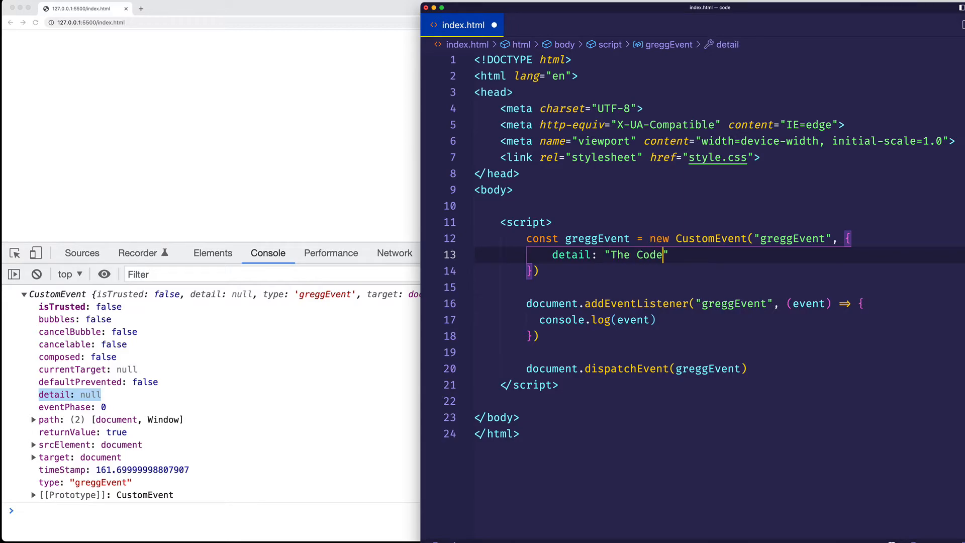
text(Creative)
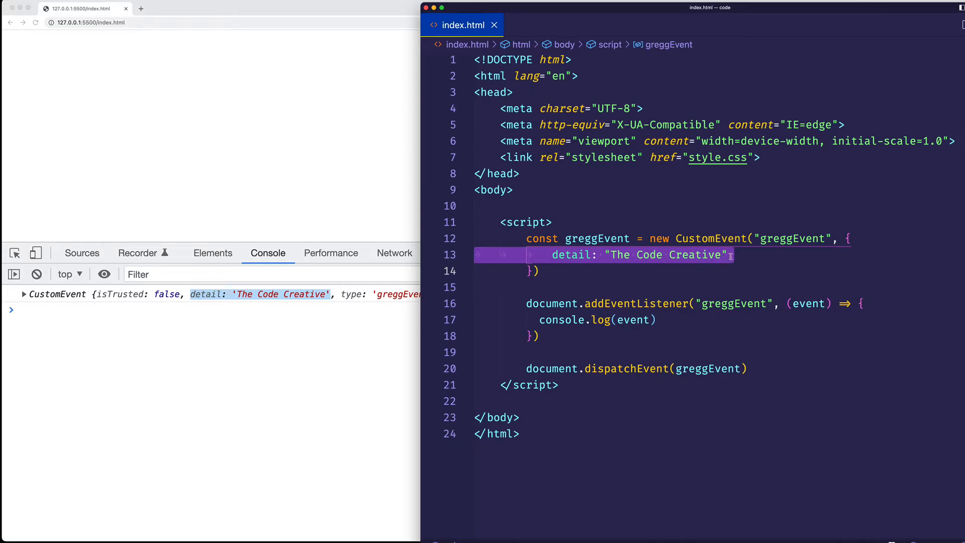
Add bubbles: false, plus cancelable and composed keys, after the detail option.
click(732, 255)
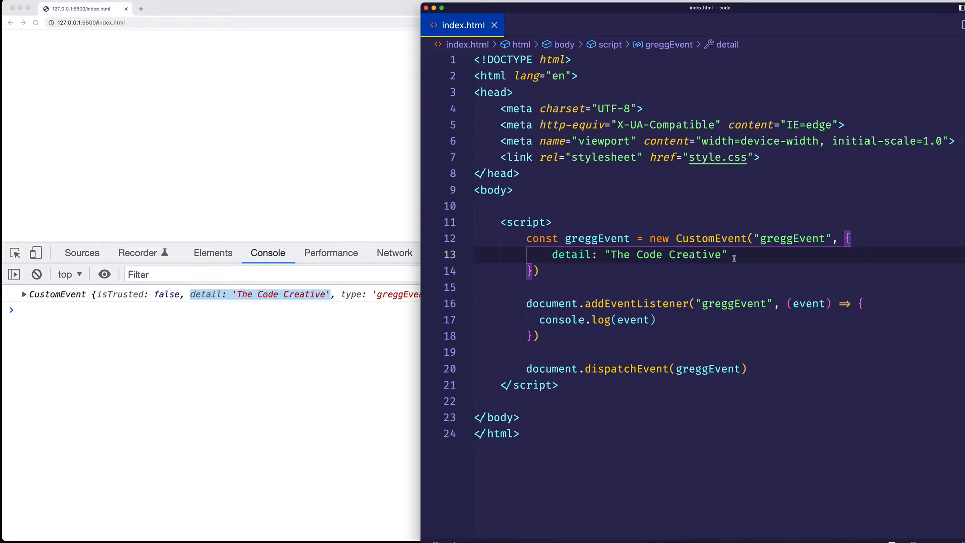
key(Enter)
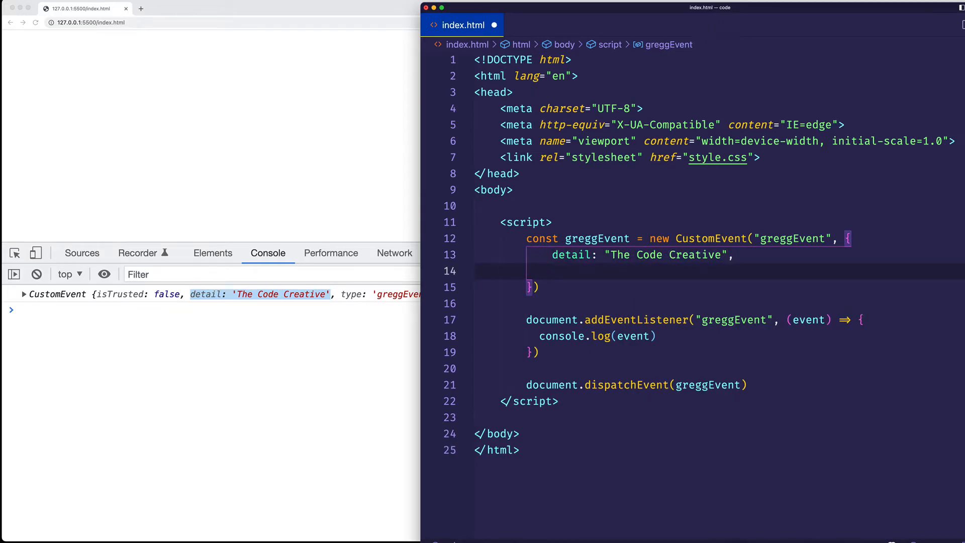
text(bubbles:)
text(composed:)
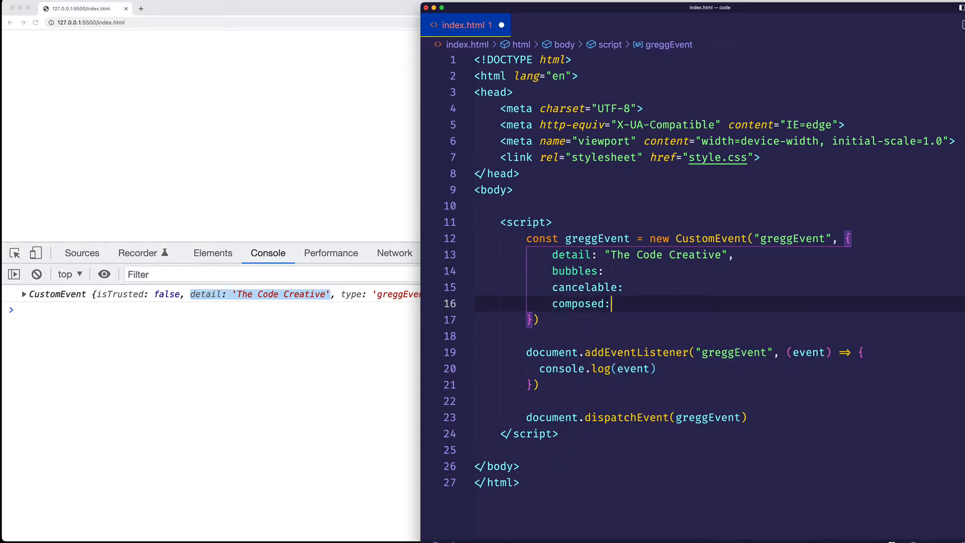
text(false,)
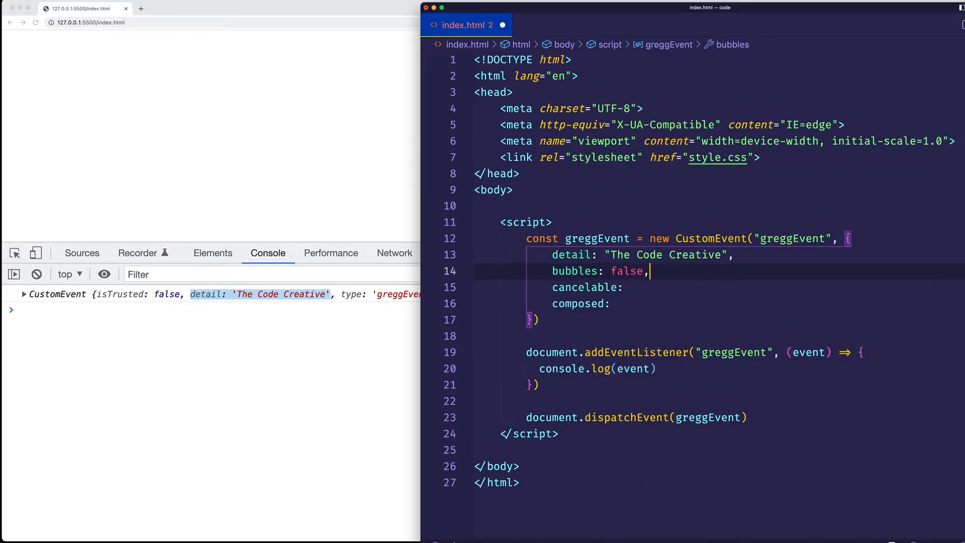
text(fal)
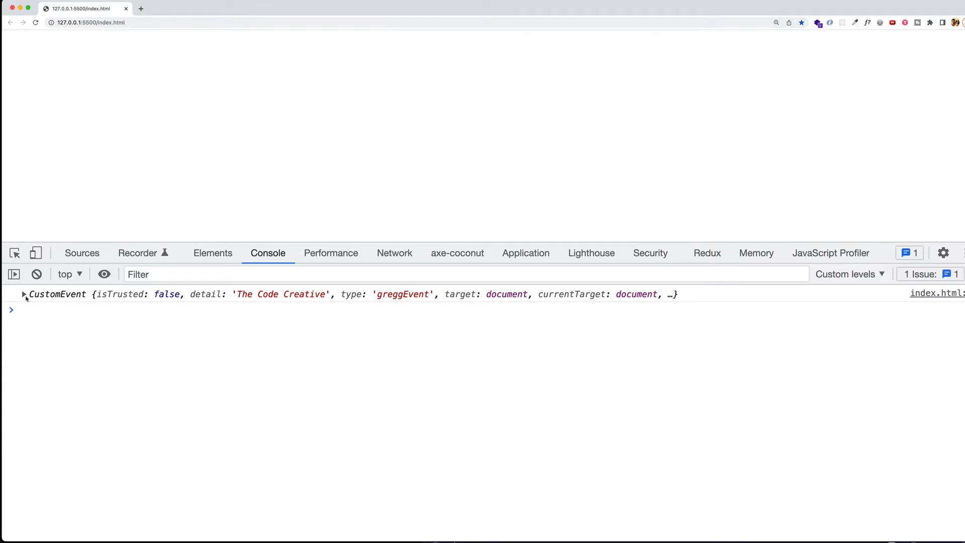
click(24, 294)
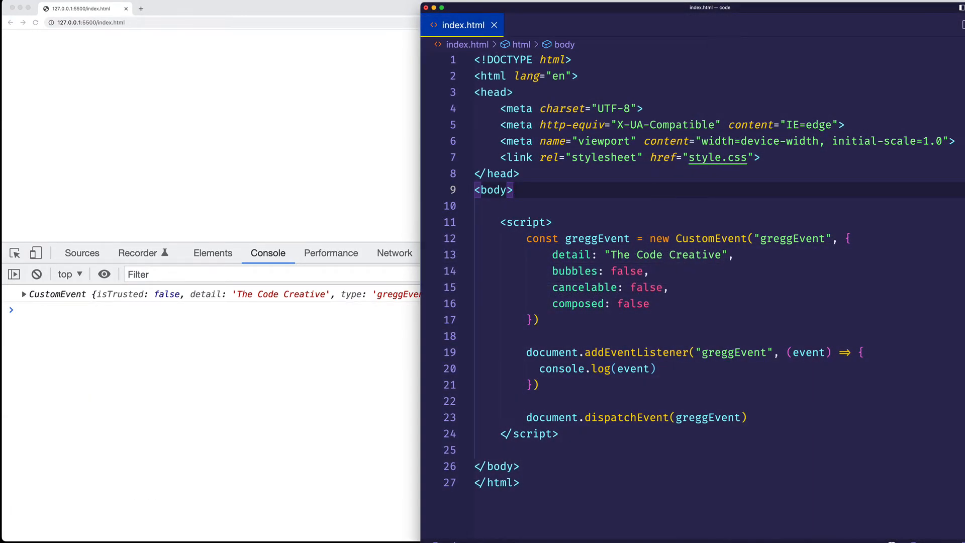
key(enter)
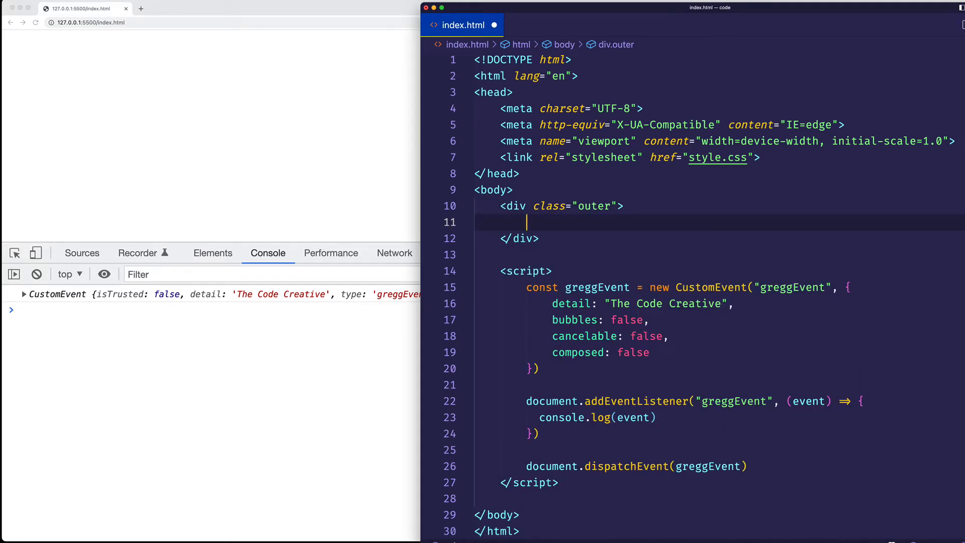
text(<div class="inner"></div>)
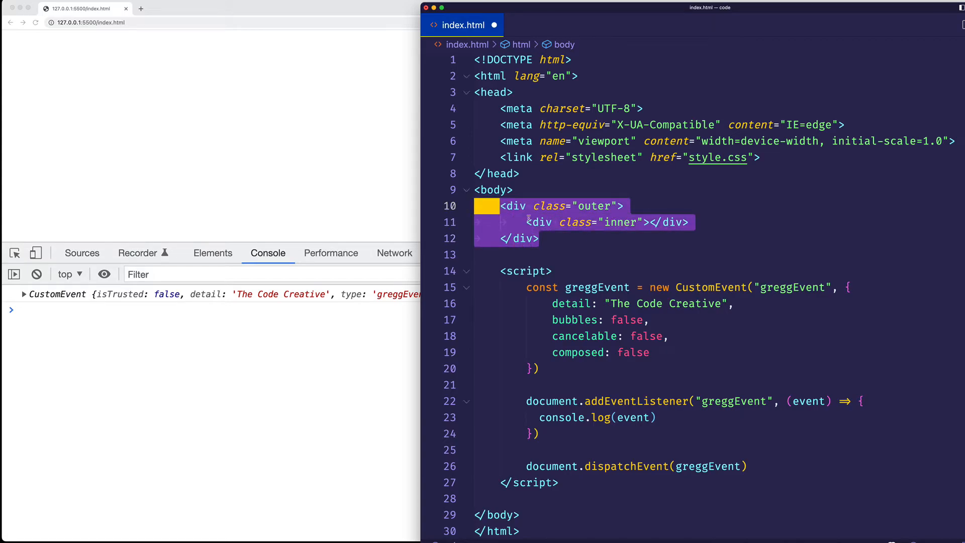
click(538, 239)
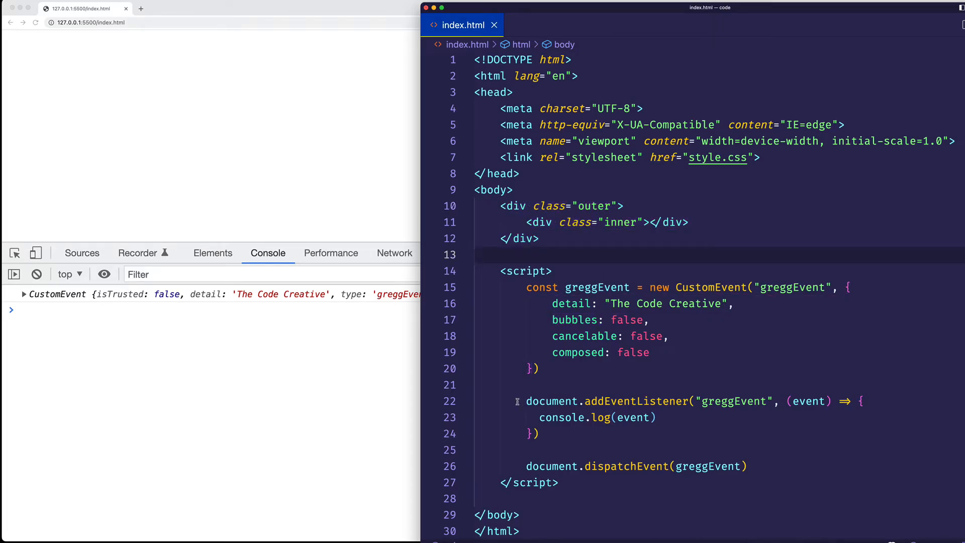
double_click(547, 400)
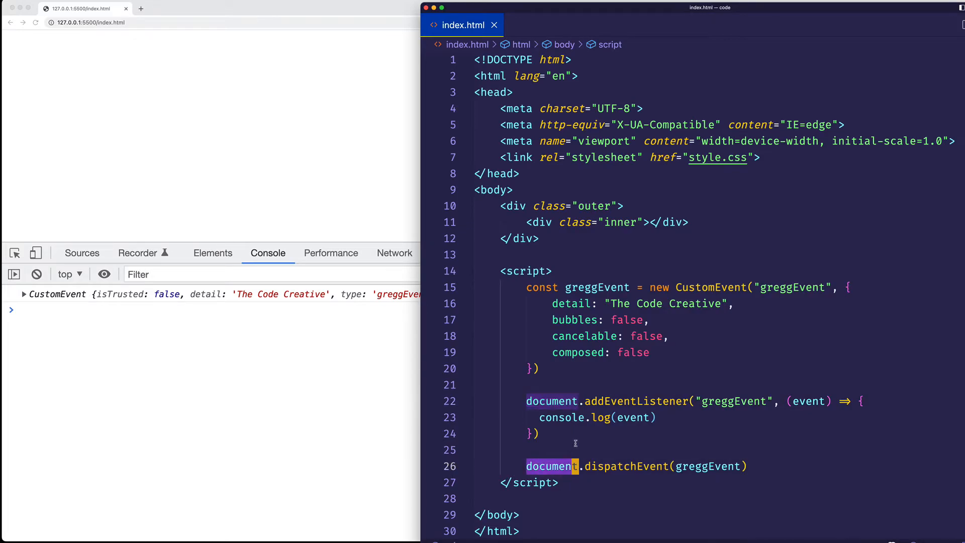
click(486, 231)
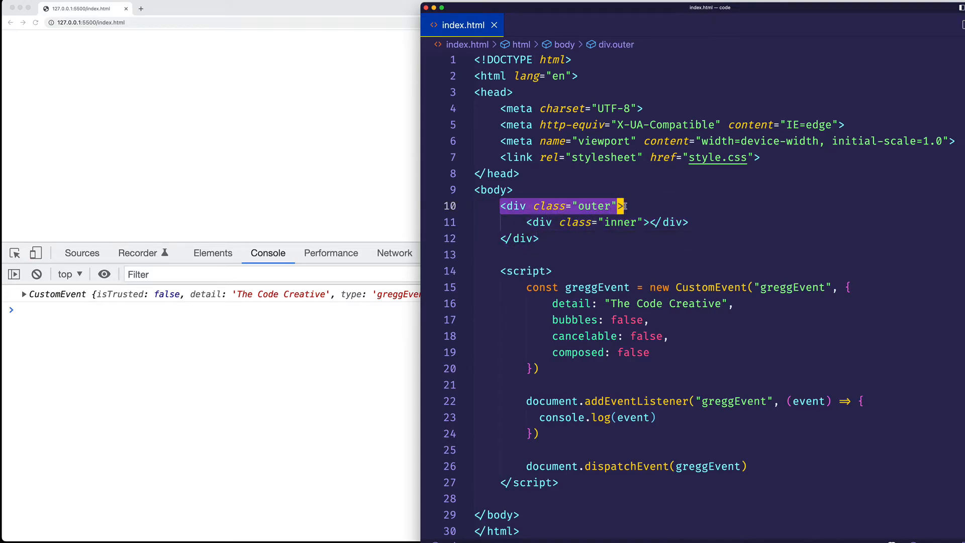
click(606, 222)
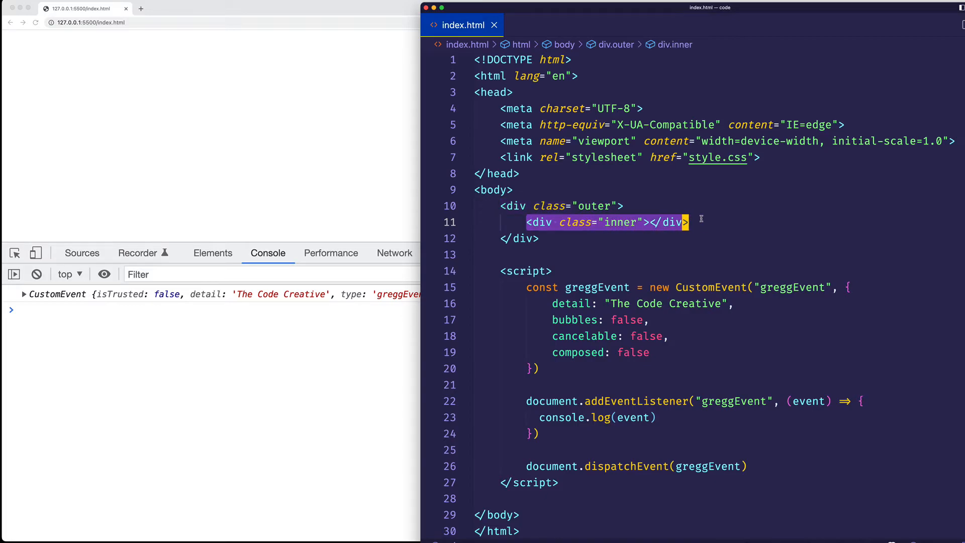
mouse_move(588, 378)
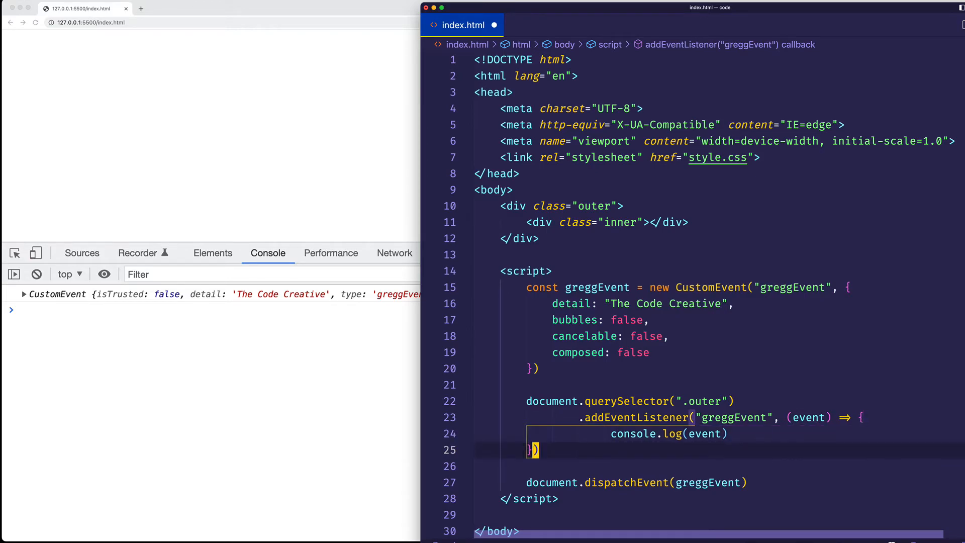
Dispatch greggEvent from the ".inner" div instead of document.
click(550, 482)
text(querySelector()
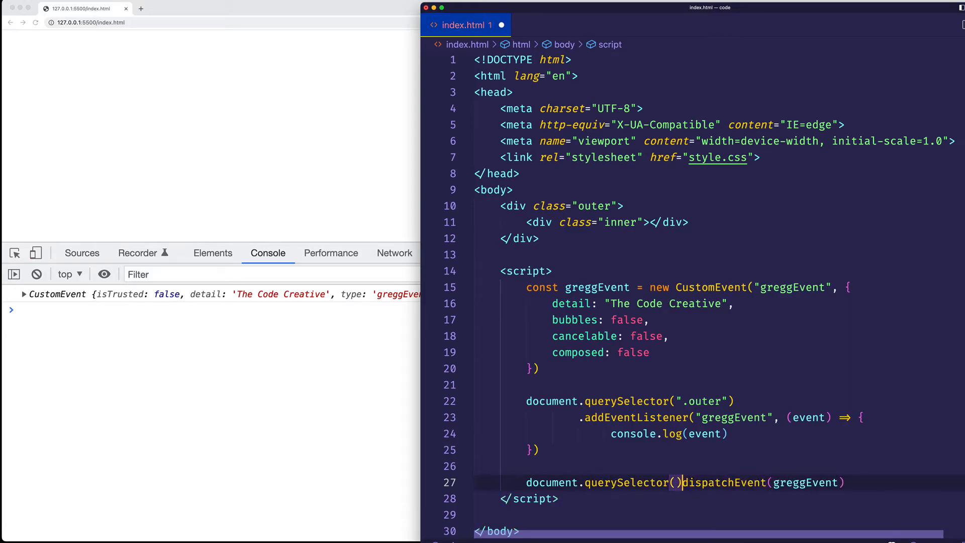
text(".inn")
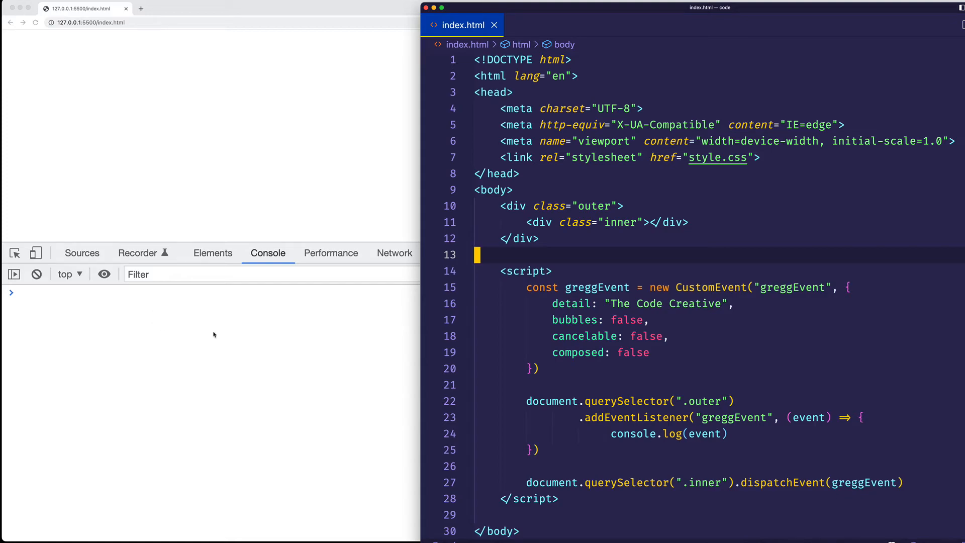
Point out the outer and inner divs, then change bubbles from false to true.
click(668, 434)
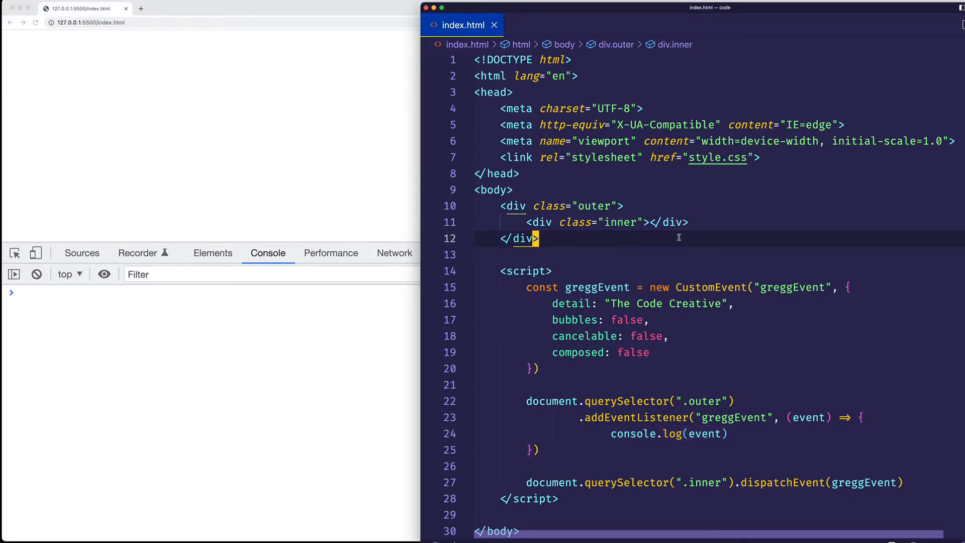
click(705, 222)
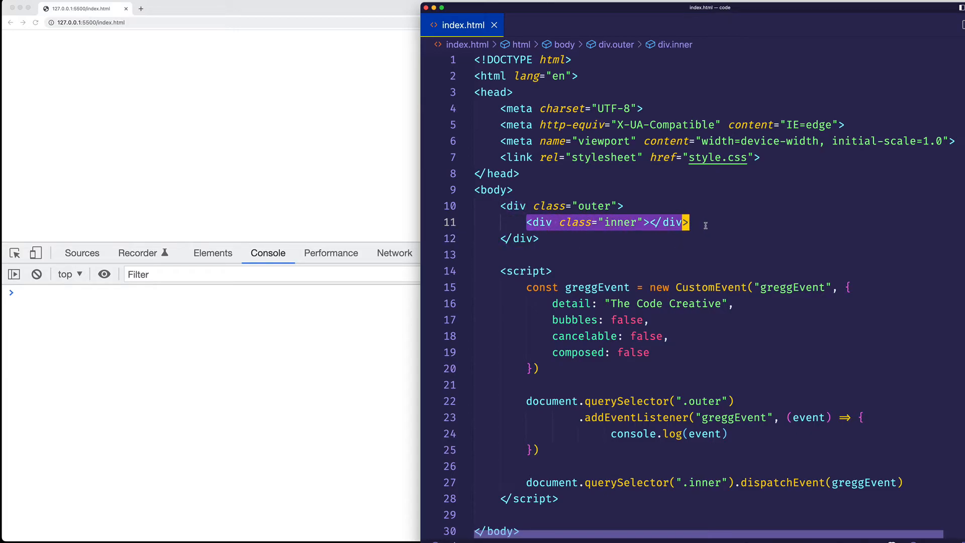
click(647, 320)
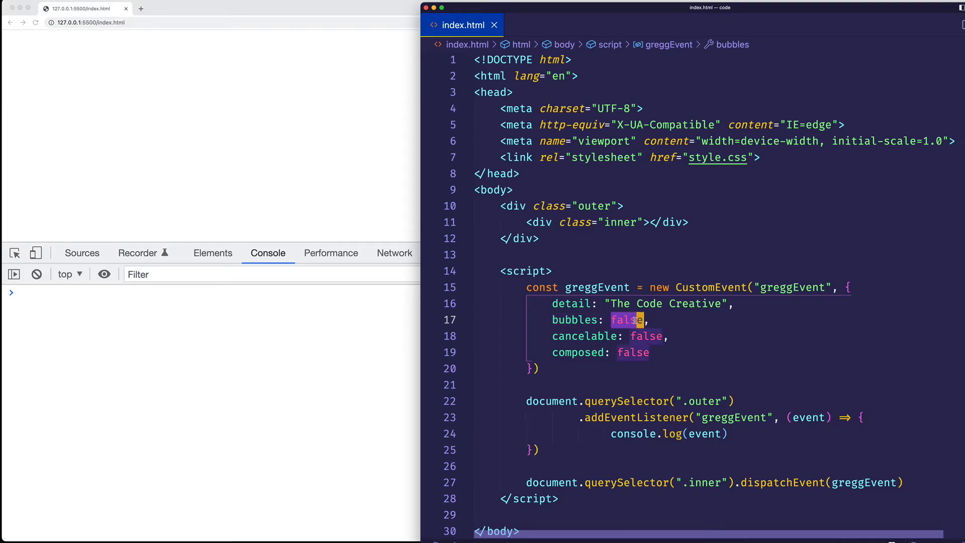
key(Backspace)
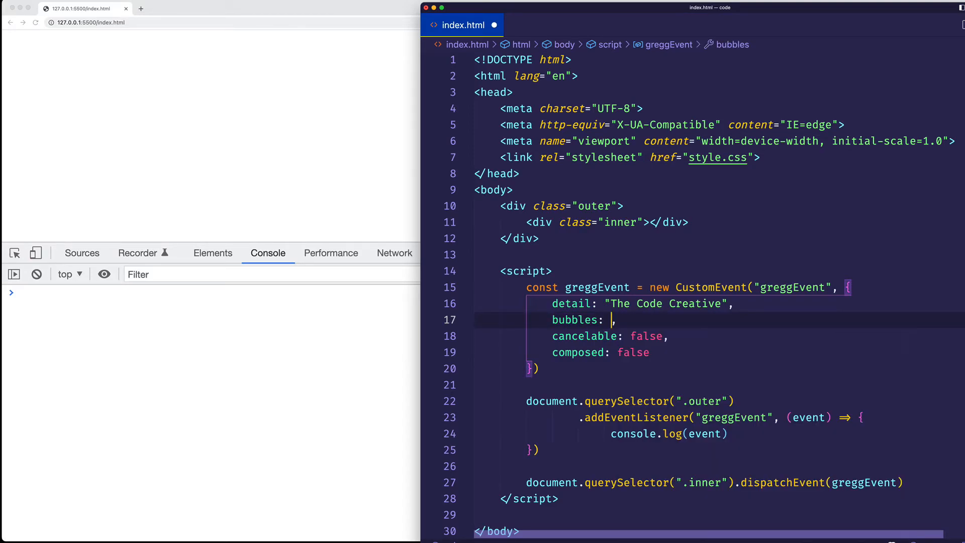
text(true)
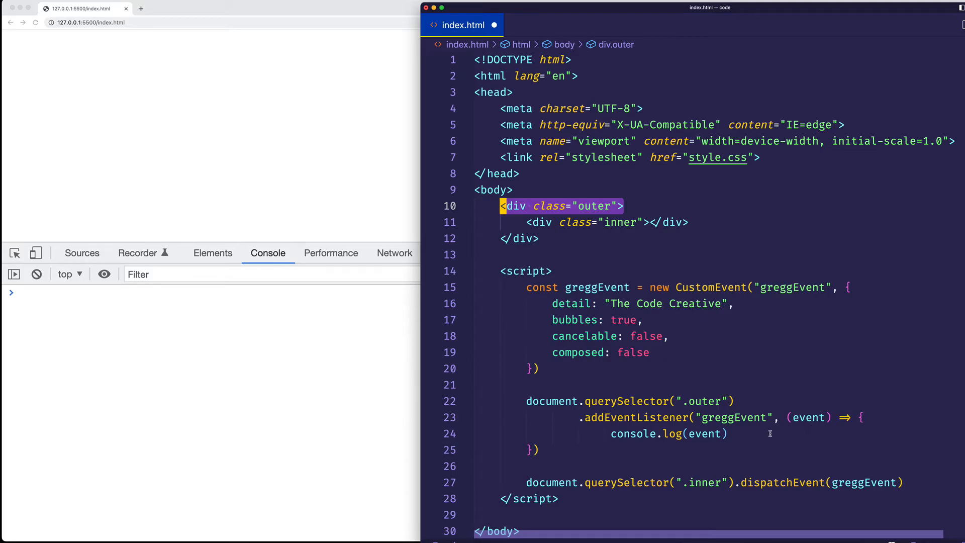
mouse_move(677, 315)
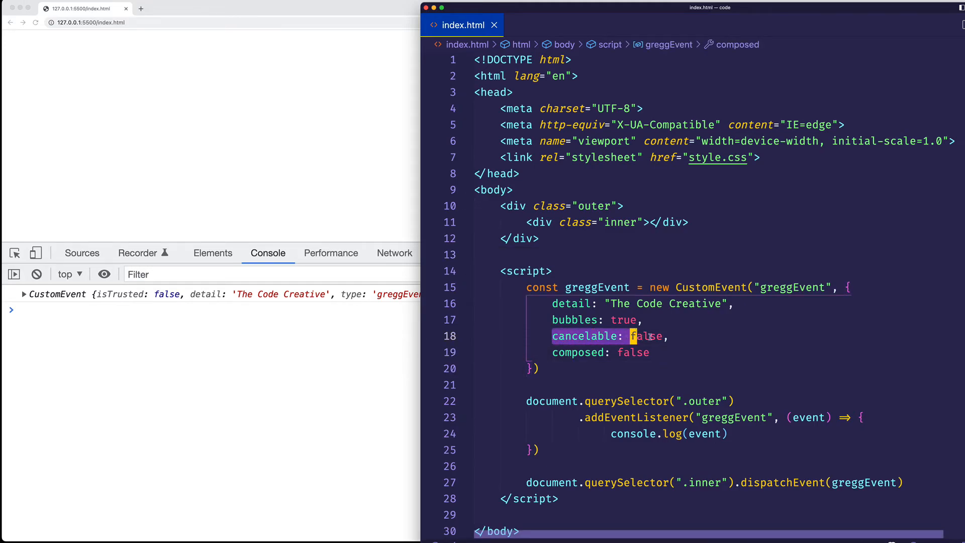
Add event.preventDefault(); inside the outer div's listener callback.
click(647, 352)
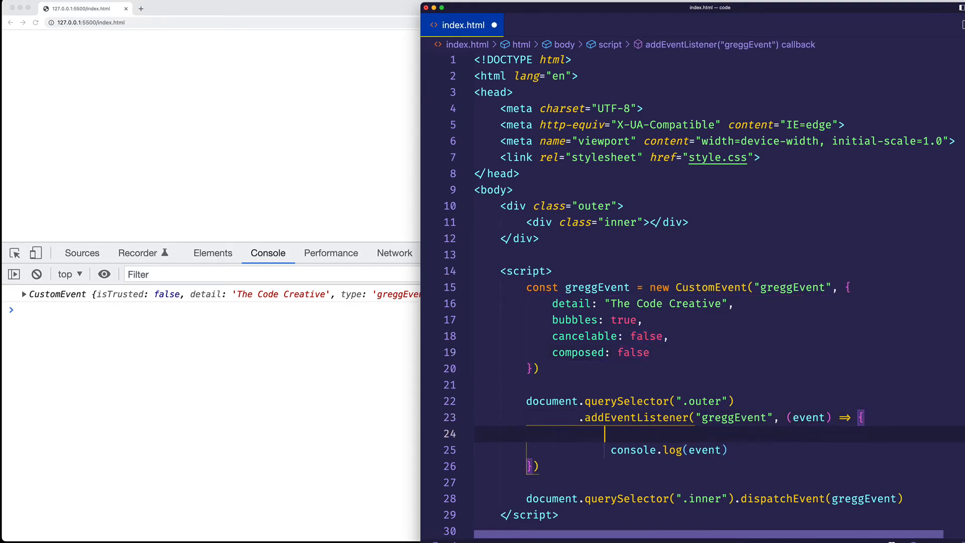
text(event.pre)
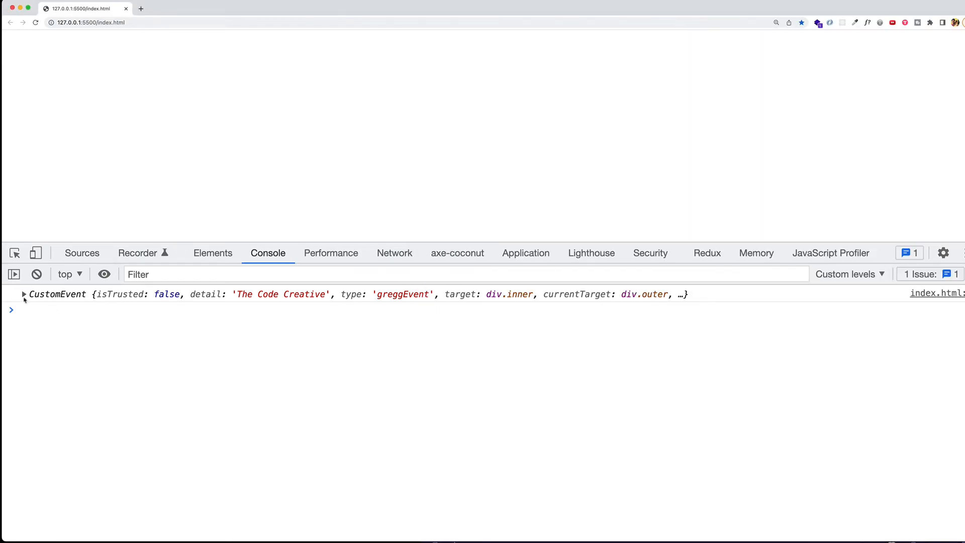
Inspect the event's defaultPrevented false value, then set cancelable to true.
click(23, 294)
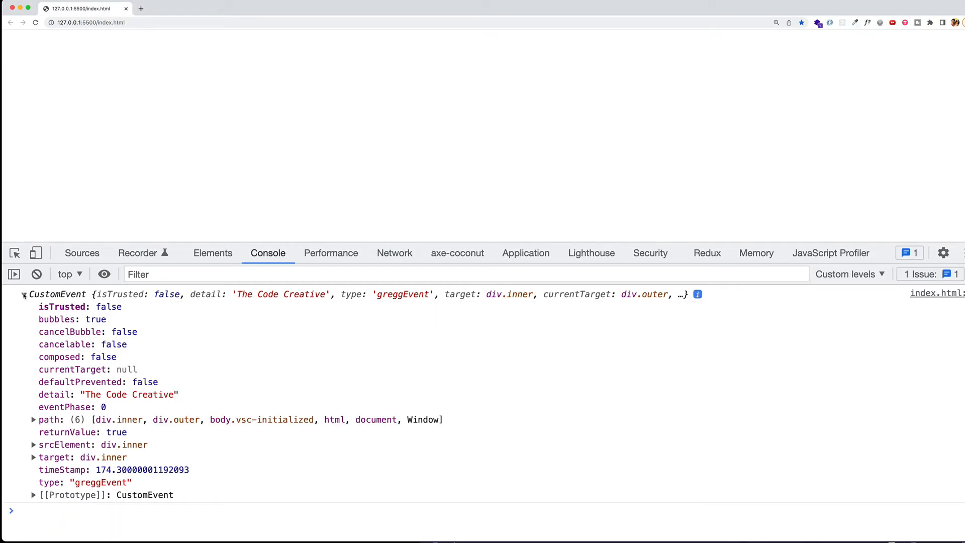
double_click(80, 382)
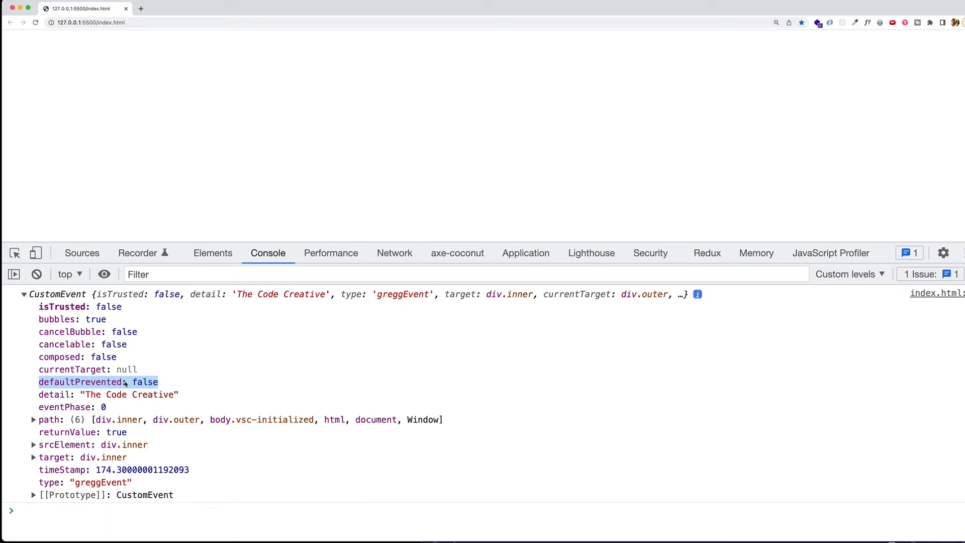
mouse_move(166, 380)
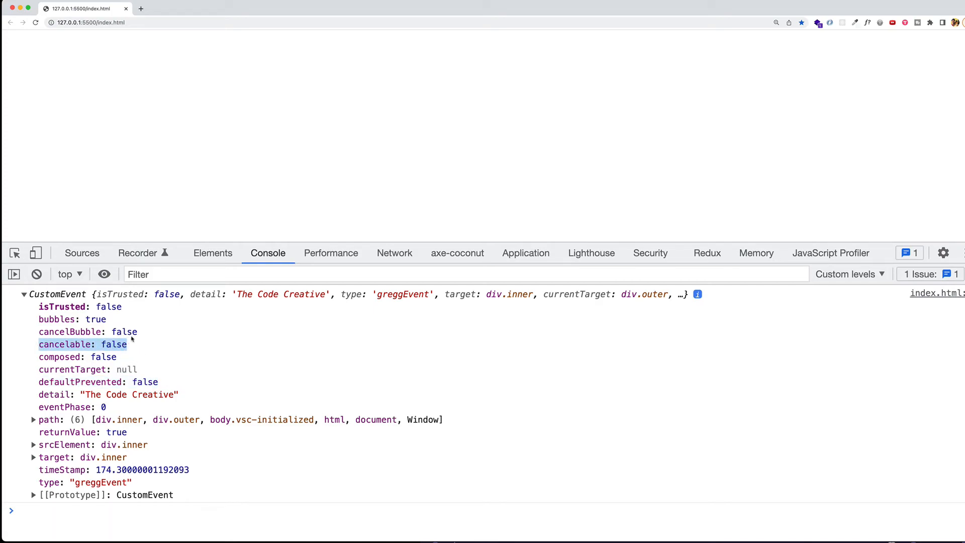
mouse_move(146, 322)
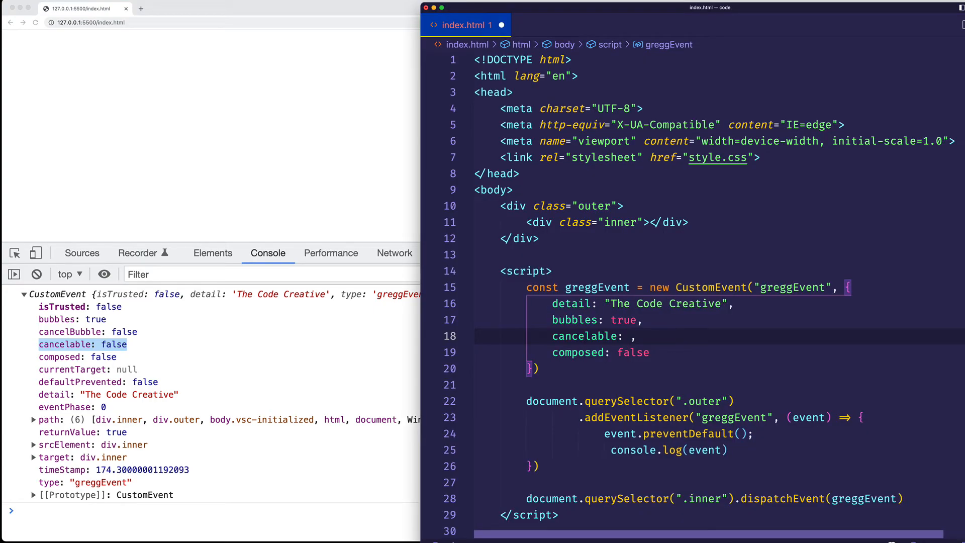
text(true)
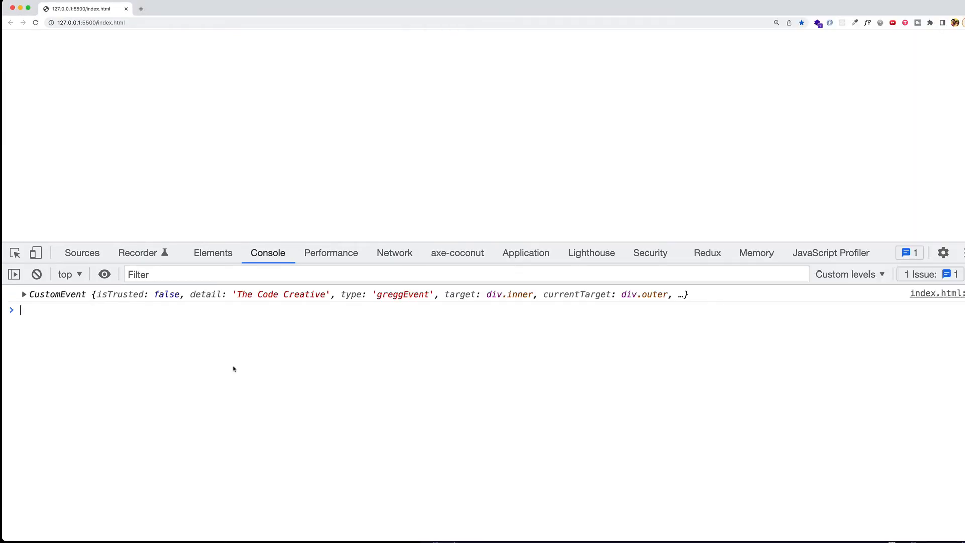
Expand the re-logged CustomEvent in Chrome's console and highlight defaultPrevented: true.
click(23, 294)
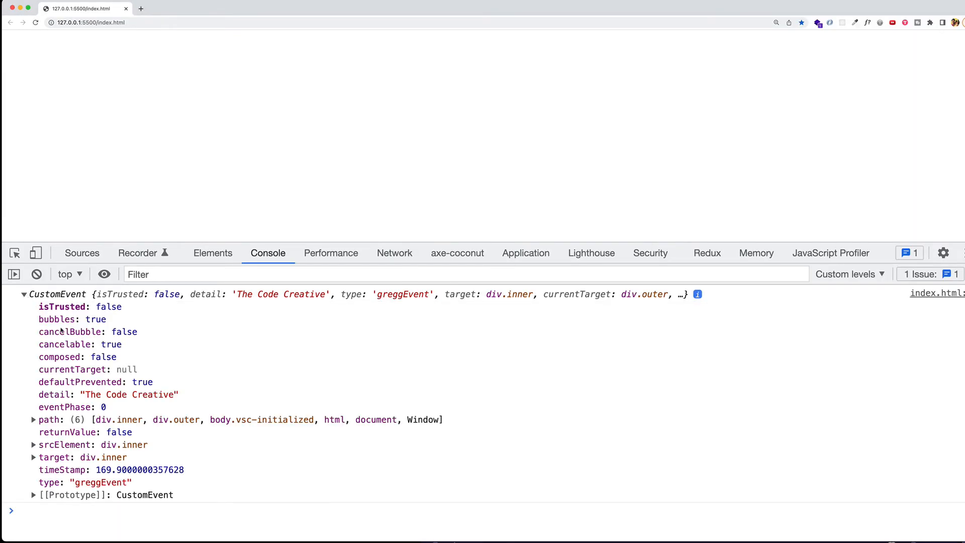
double_click(80, 382)
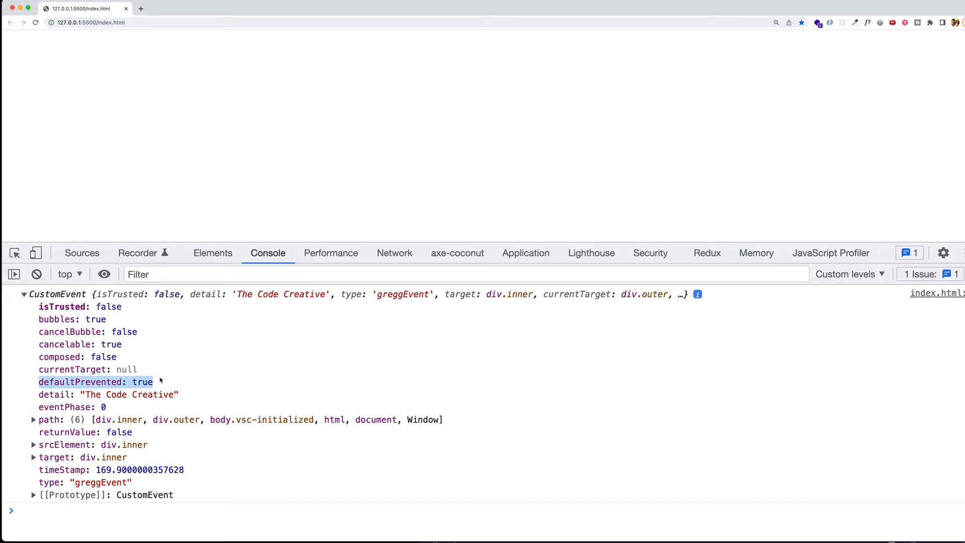
mouse_move(215, 368)
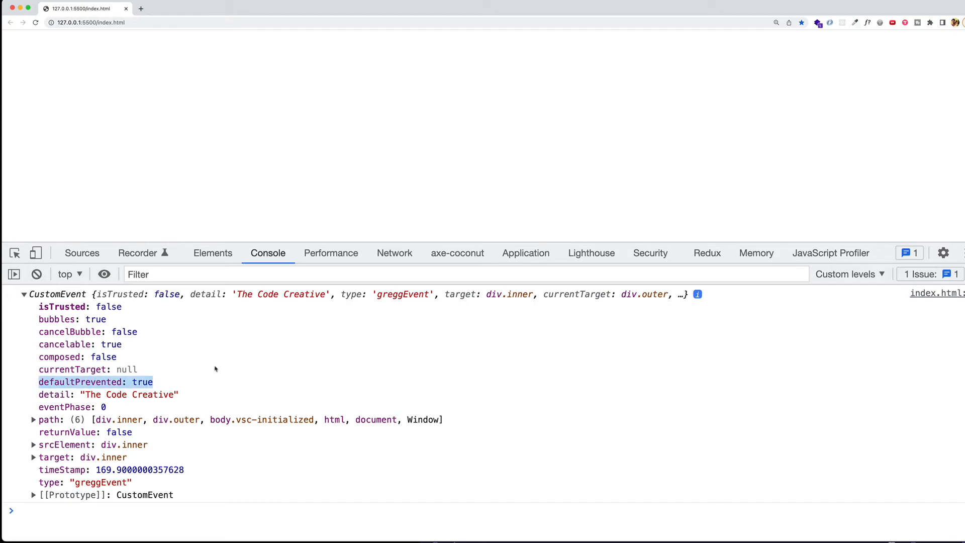
mouse_move(216, 376)
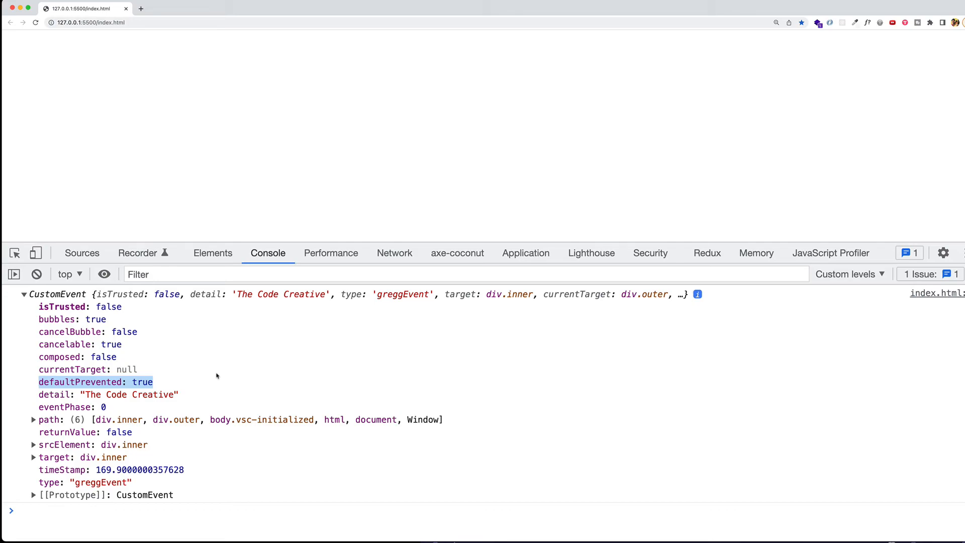
mouse_move(191, 380)
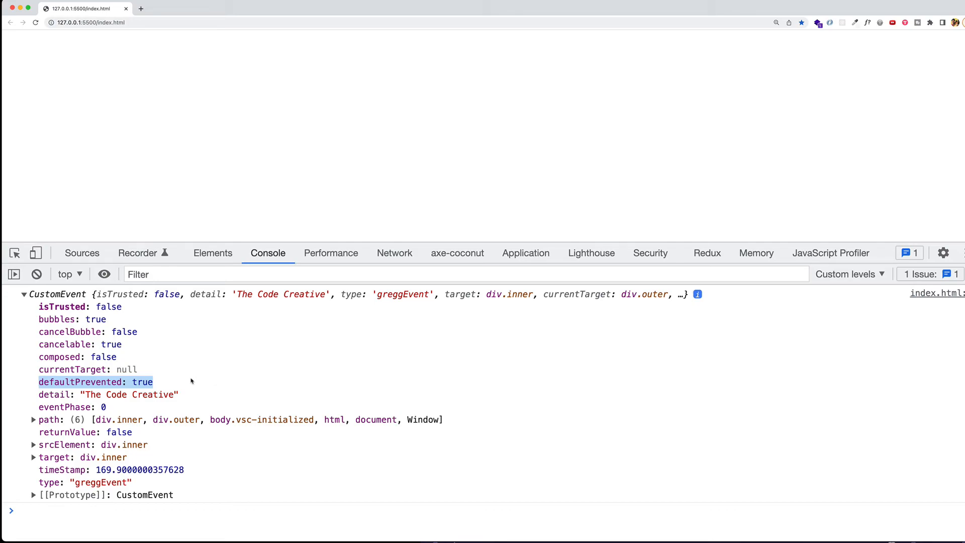